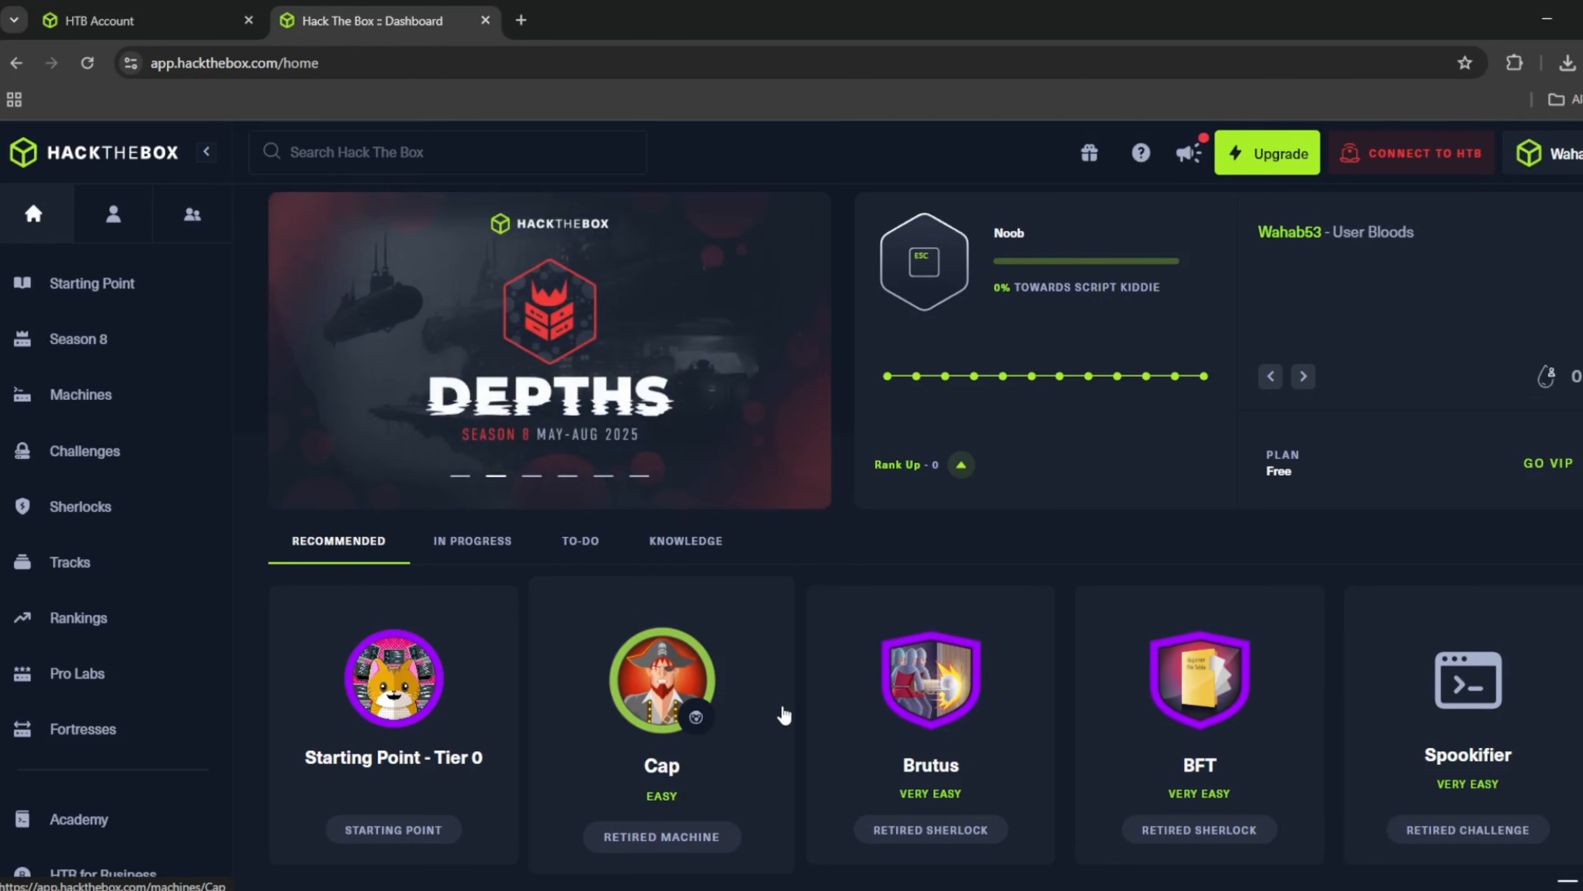
- Browse the Season 8 machine schedule, the retired machines list, and the Sherlocks challenges
left_click(77, 338)
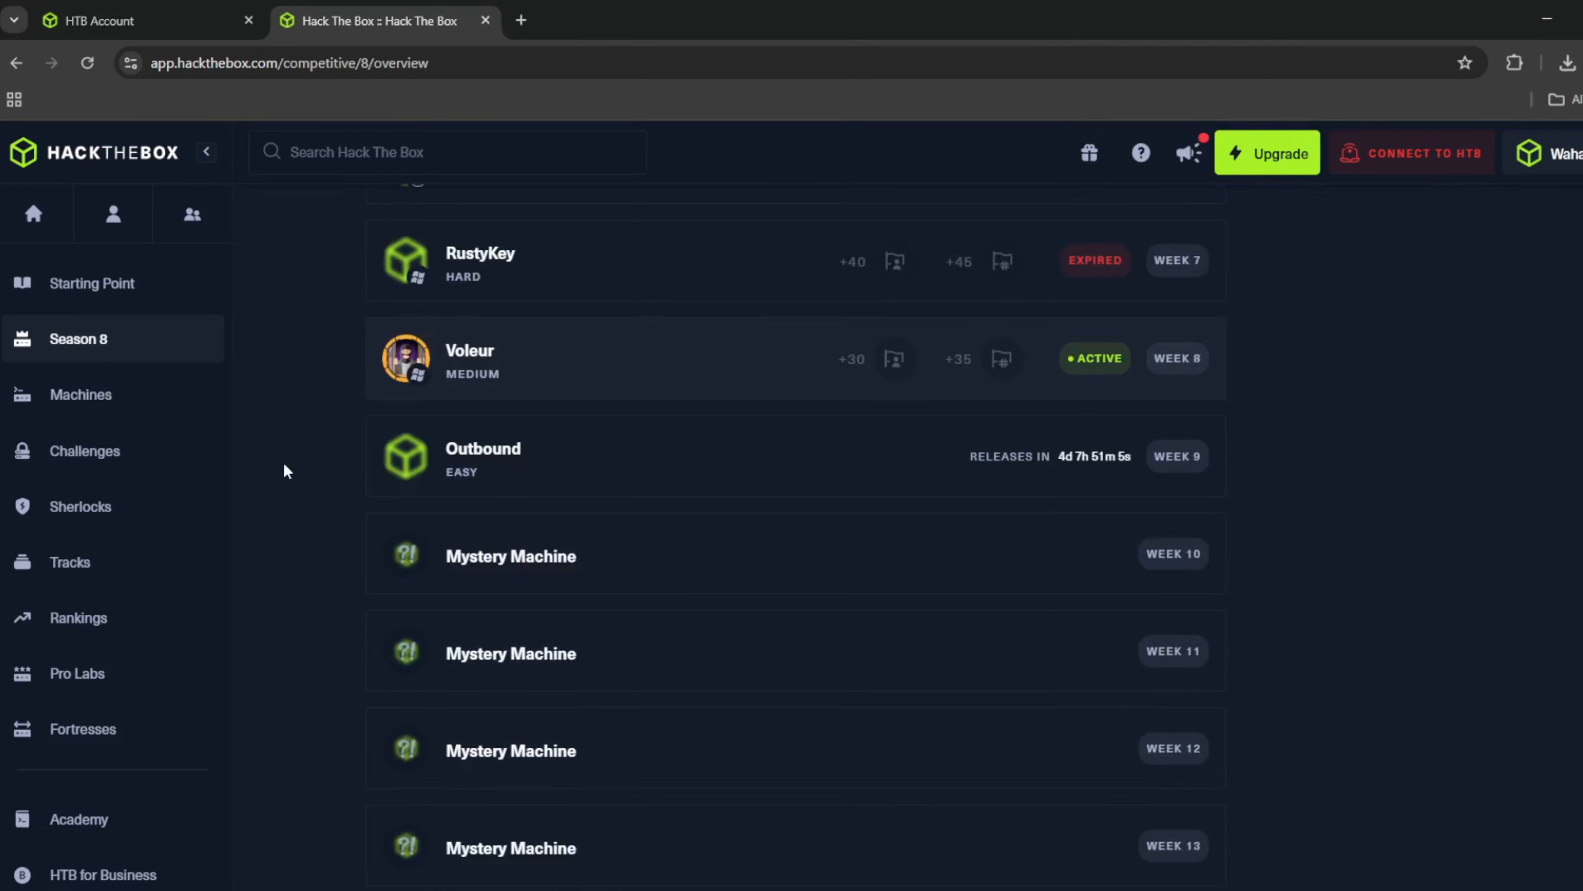
left_click(81, 394)
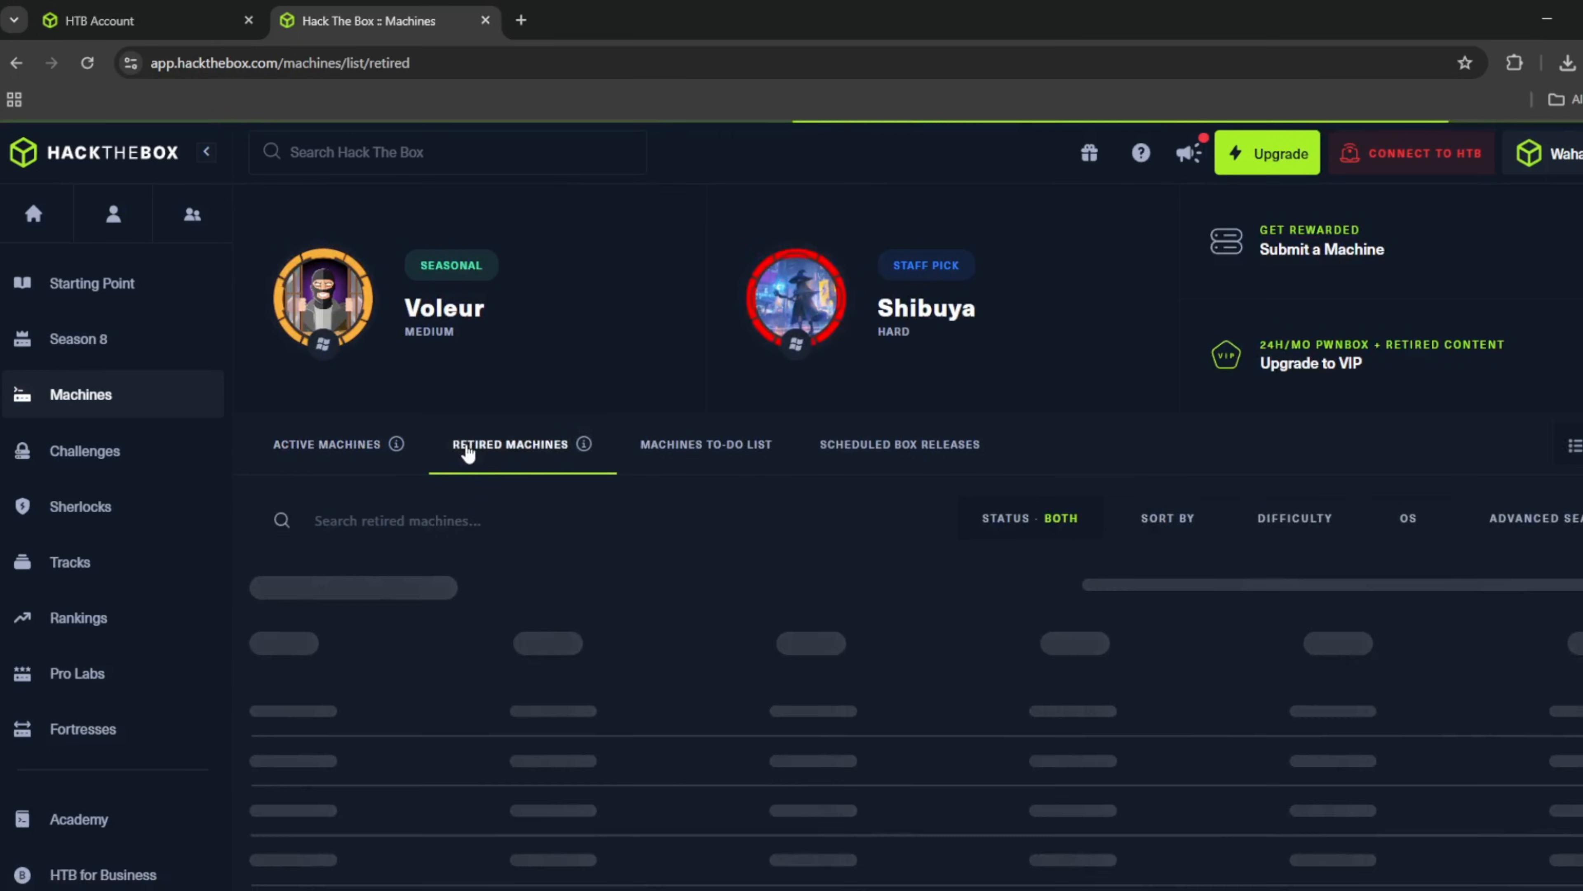
left_click(80, 505)
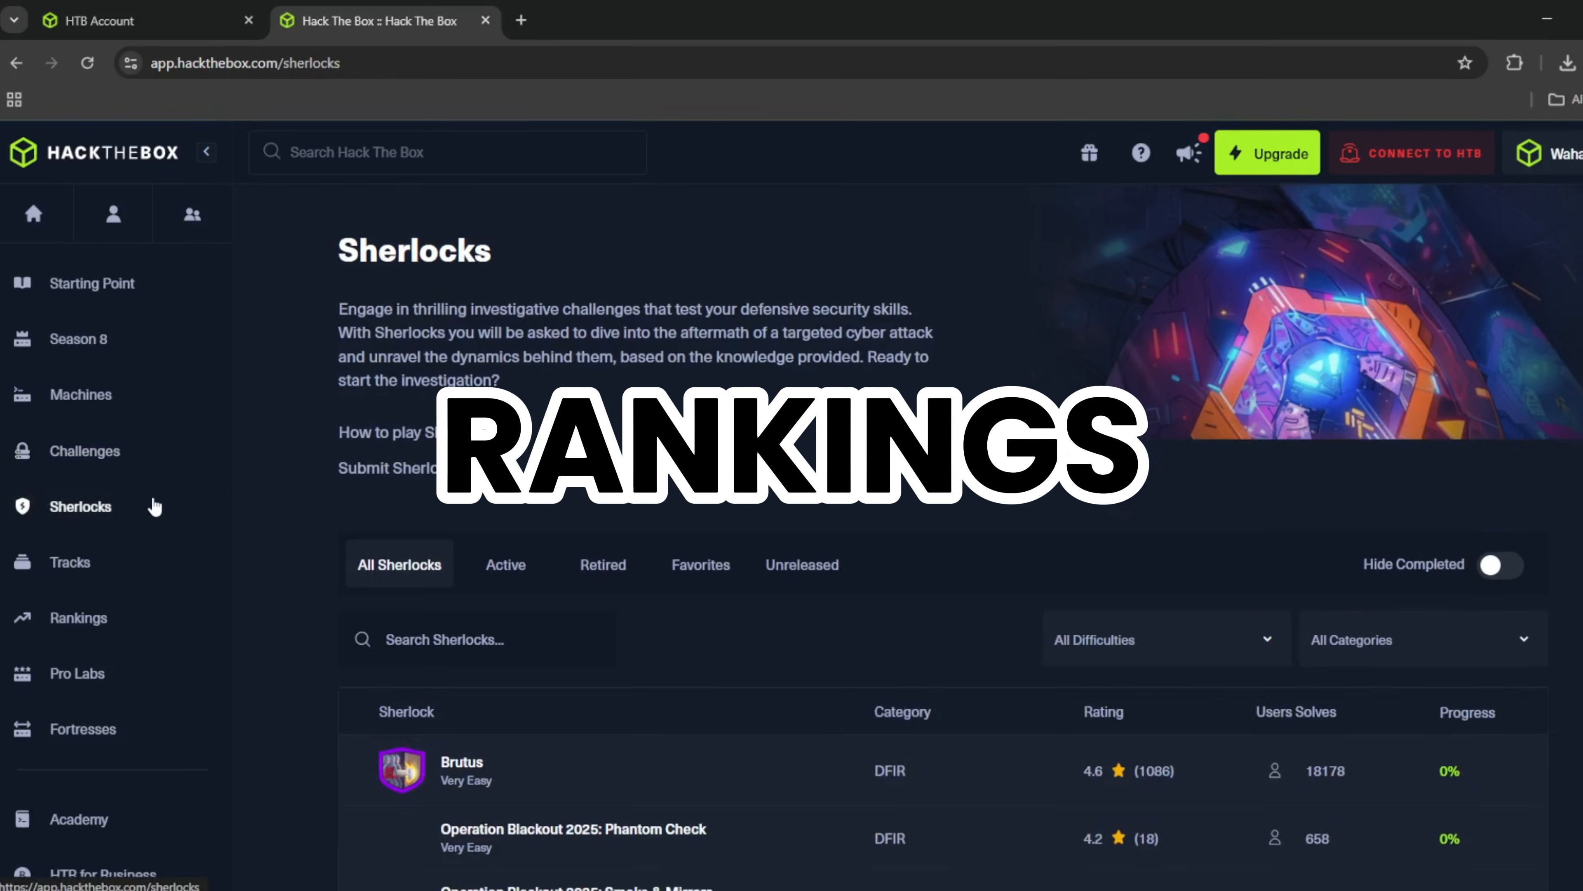
- Filter Sherlocks to active ones, then move on to the curated learning Tracks page
scroll("down", 3)
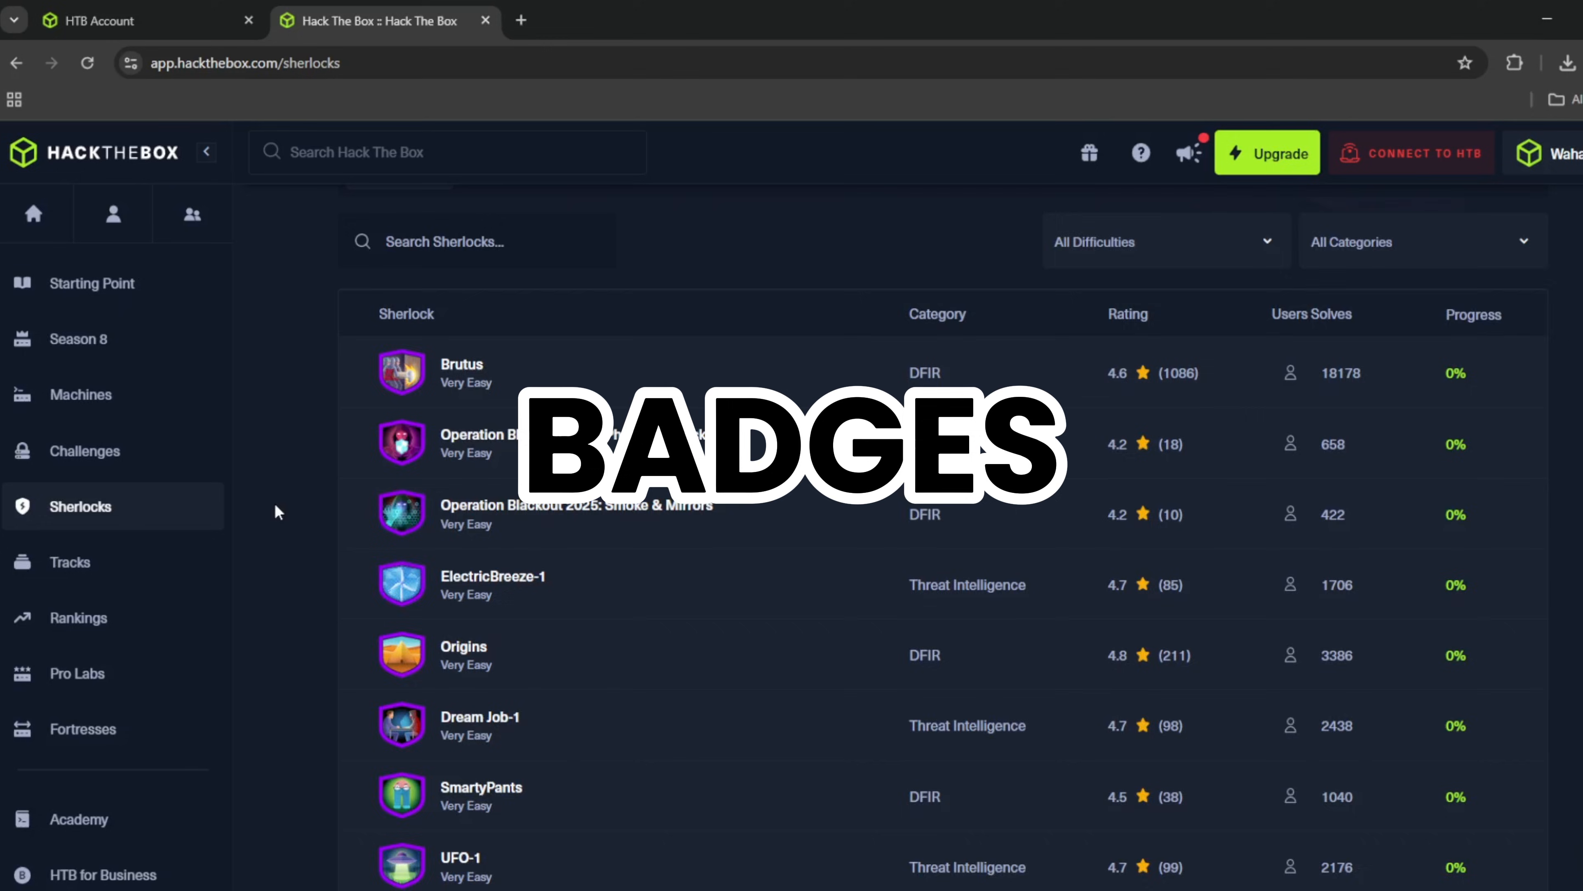
left_click(504, 564)
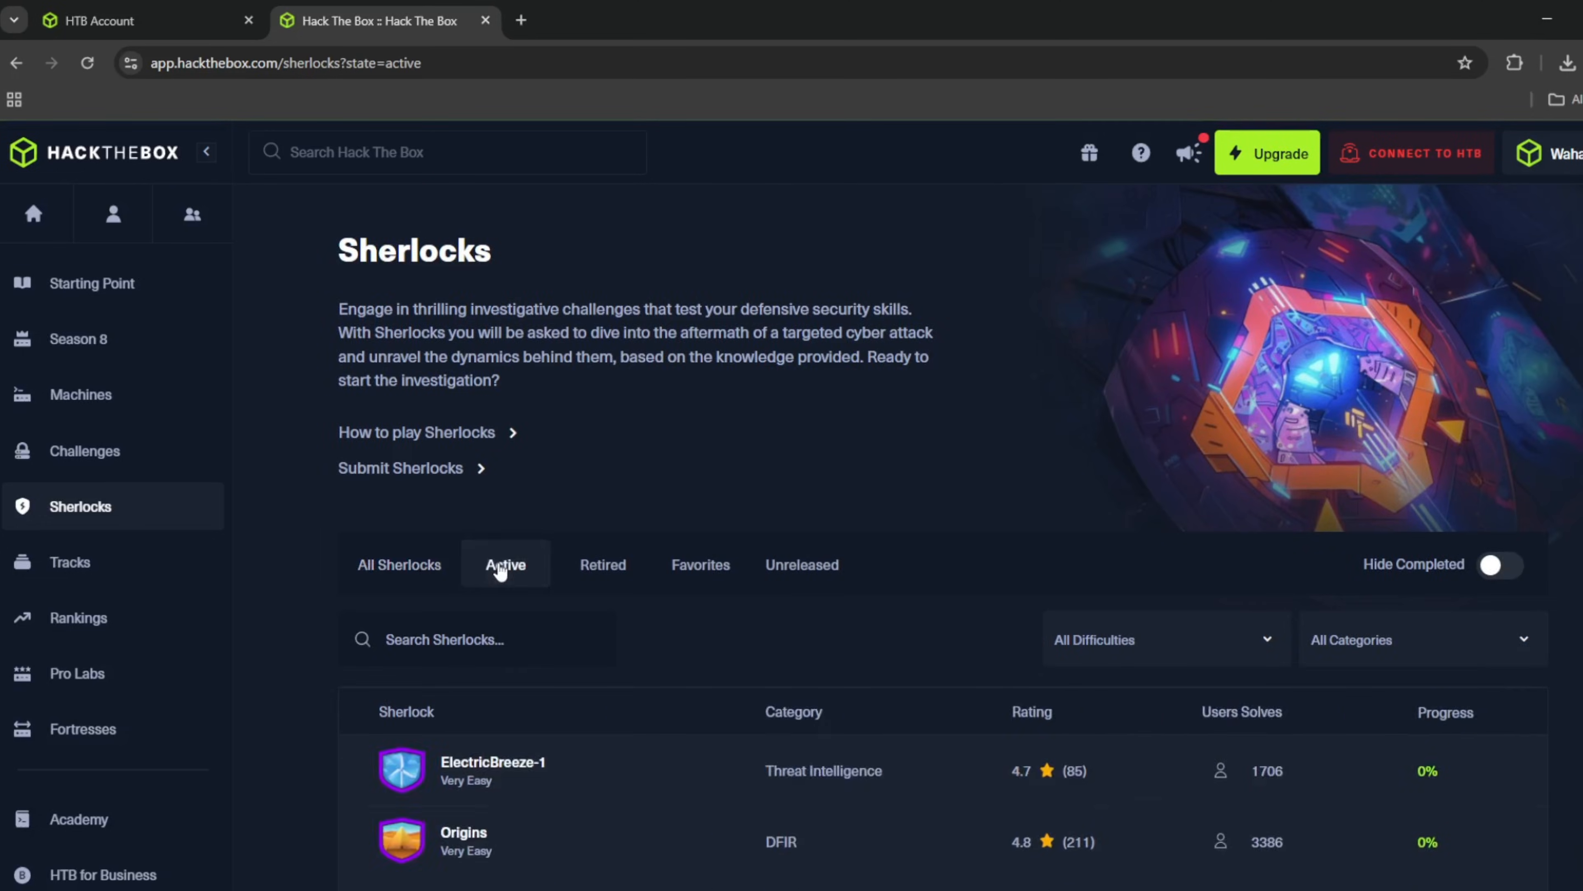
left_click(70, 562)
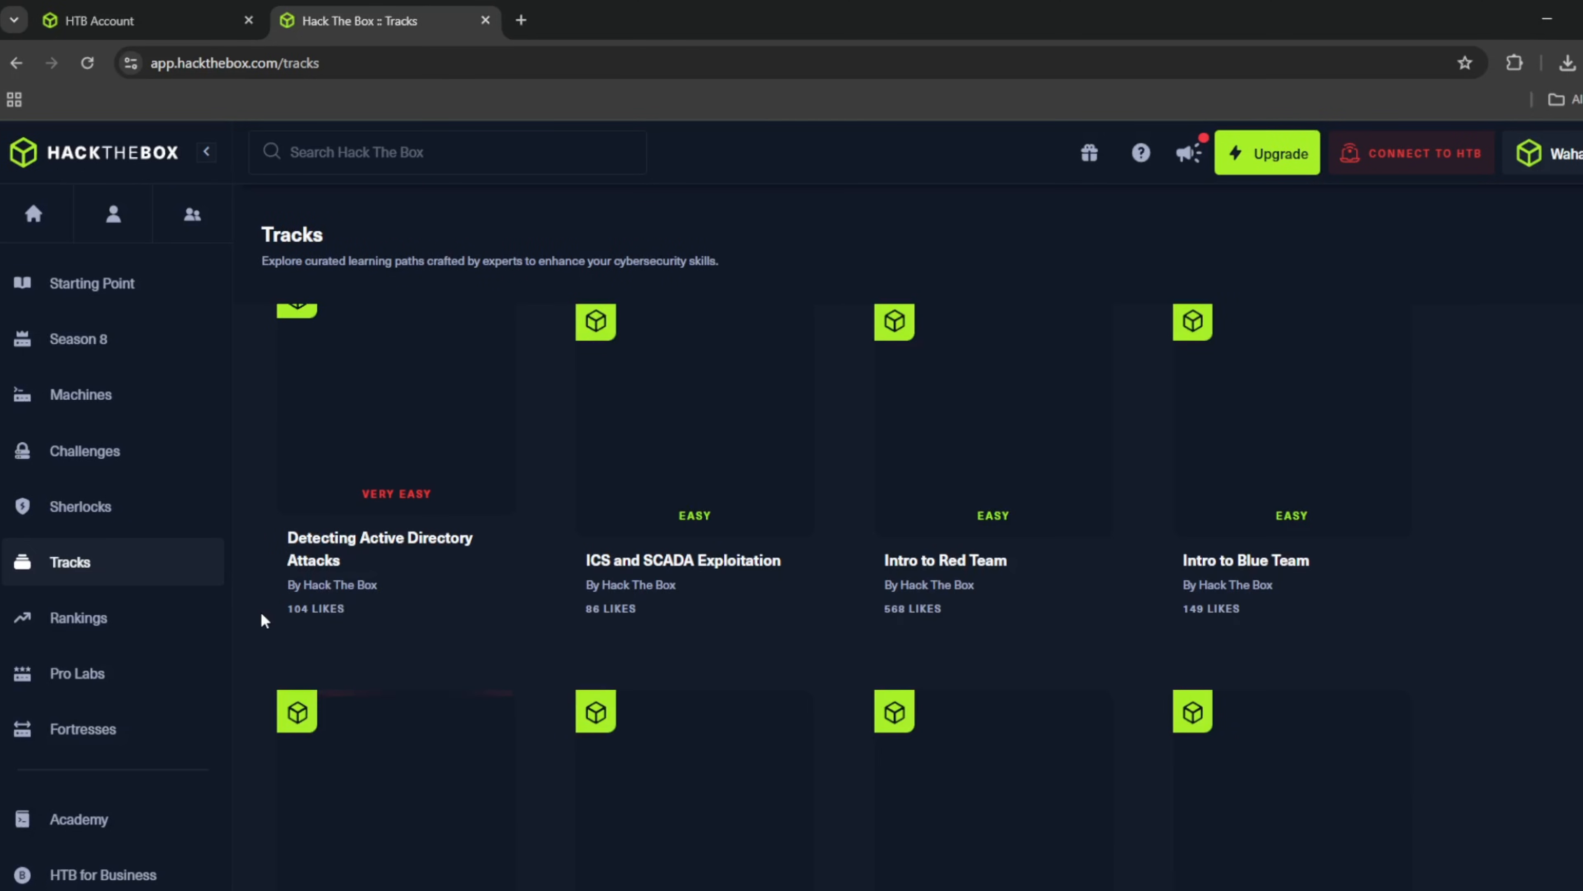
- Look over the Tracks page and bring up the Hack The Box player rankings leaderboard
scroll("down", 3)
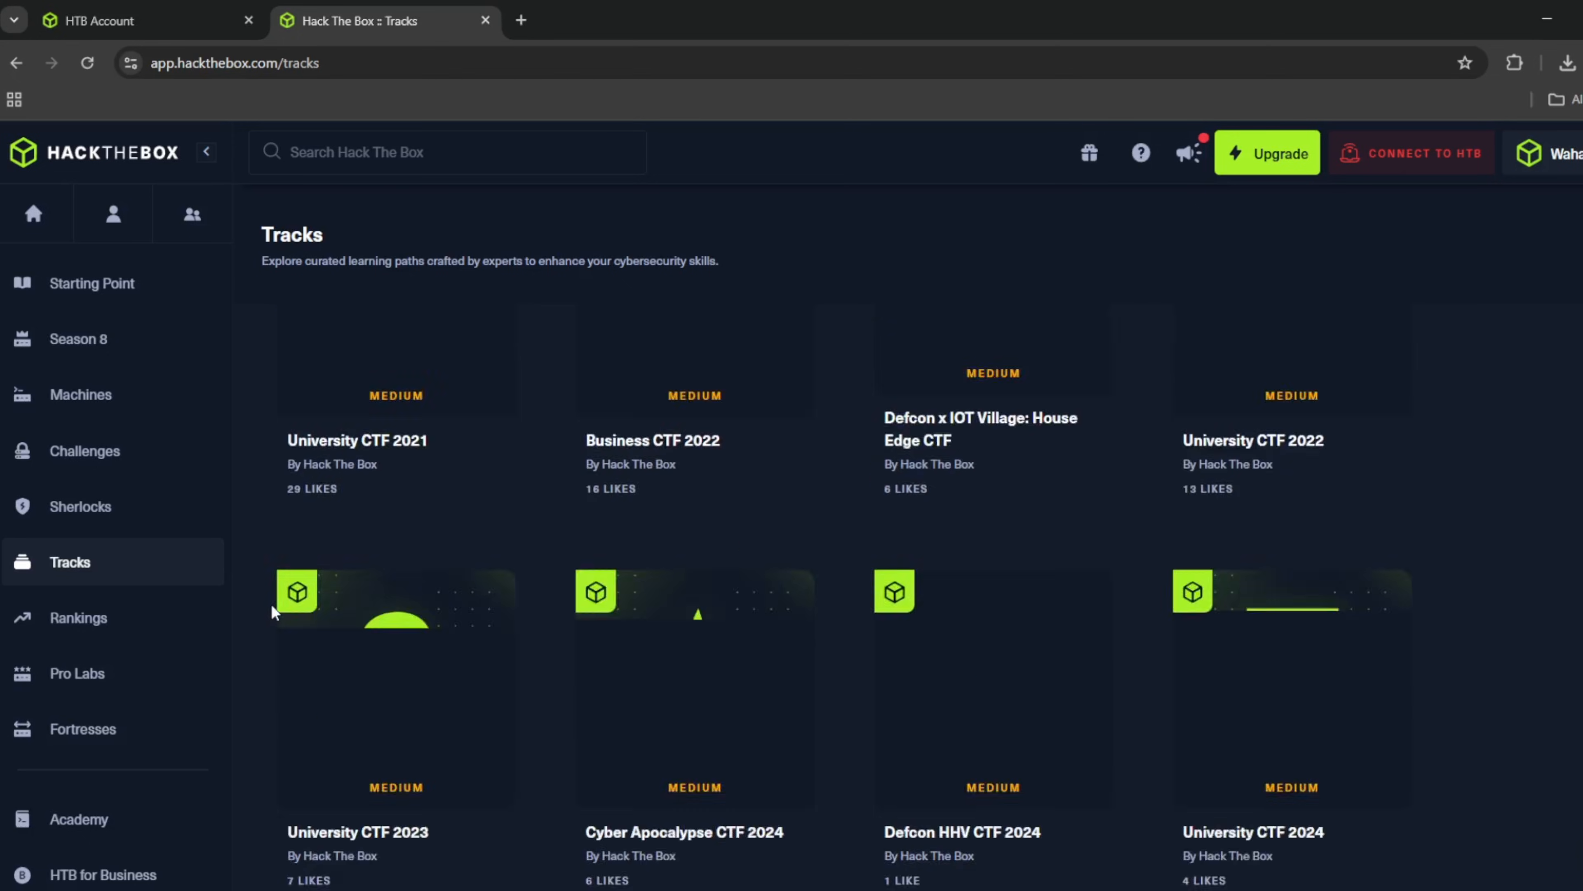
scroll("up", 3)
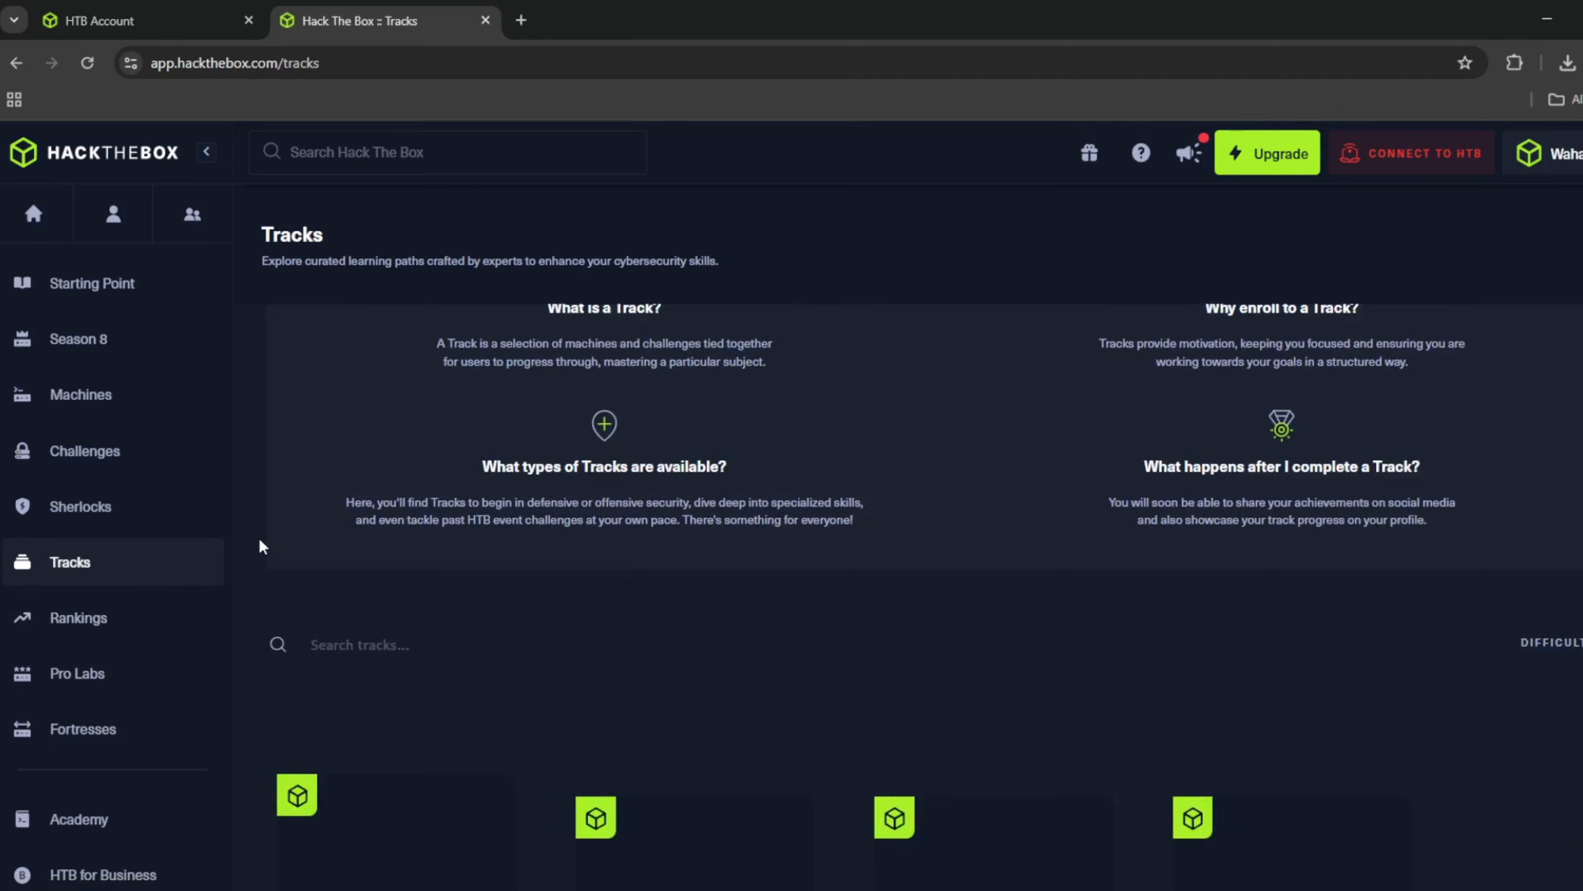
scroll("up", 3)
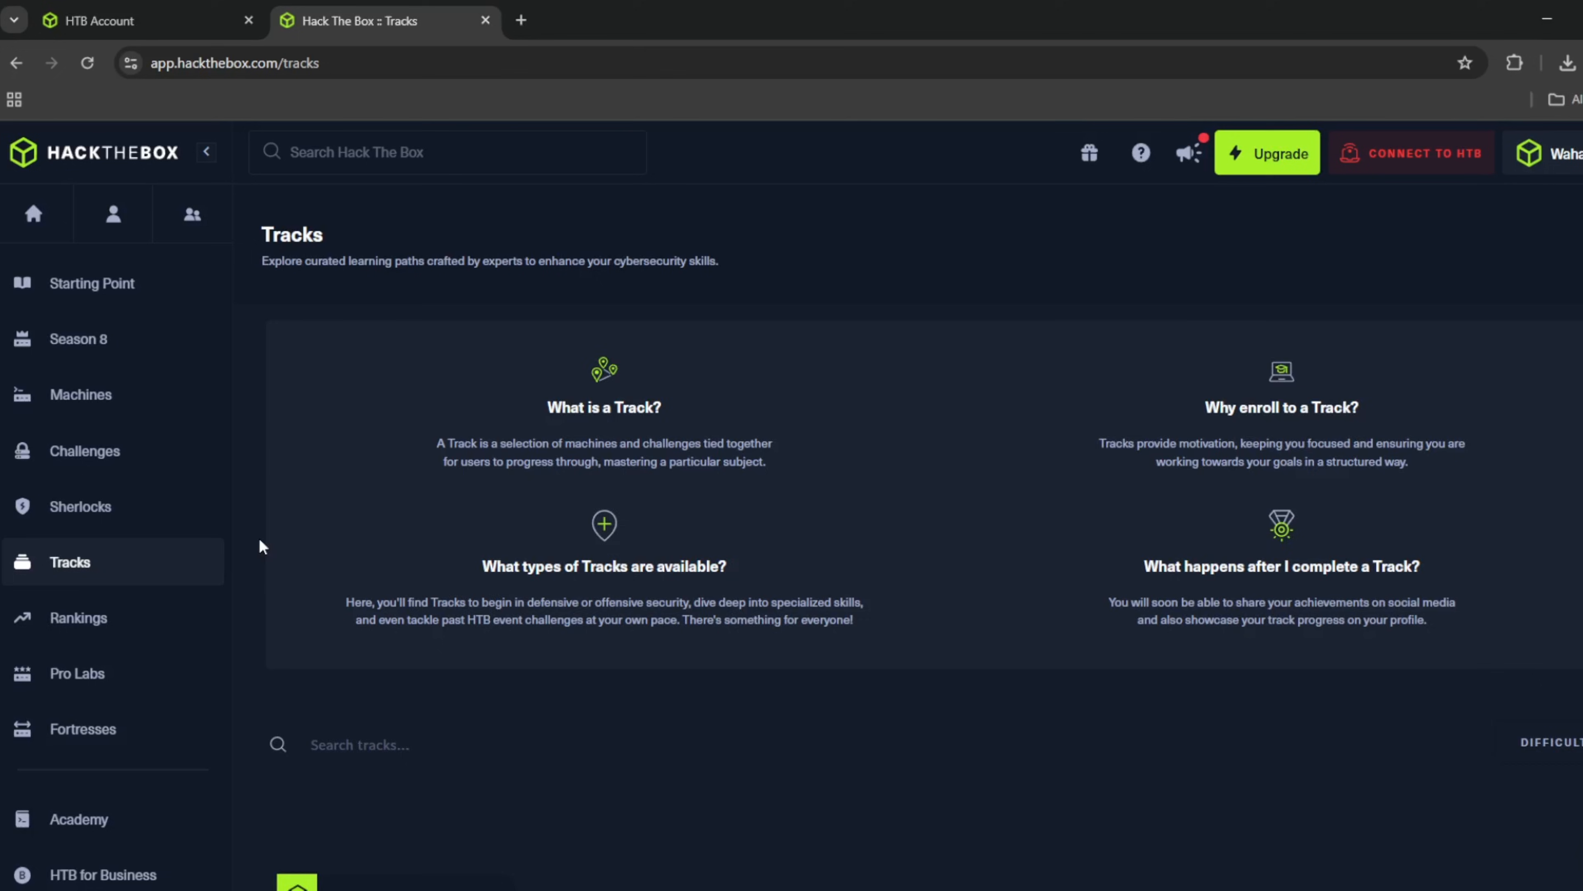
left_click(78, 617)
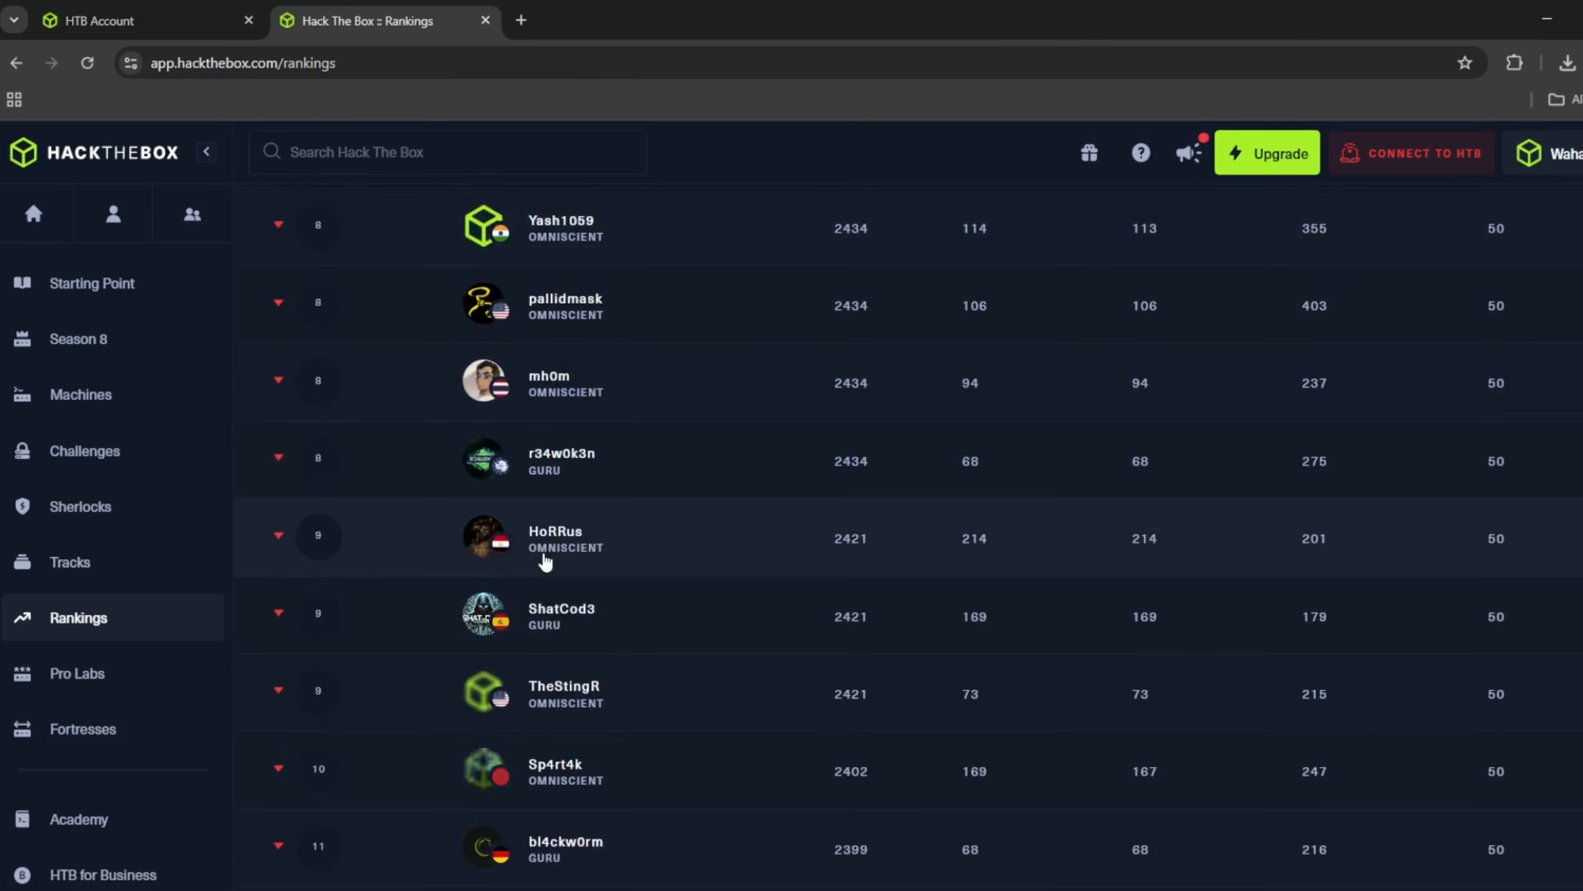
- Switch to TryHackMe's Learning Roadmap and bring up the full rooms catalogue
left_click(76, 674)
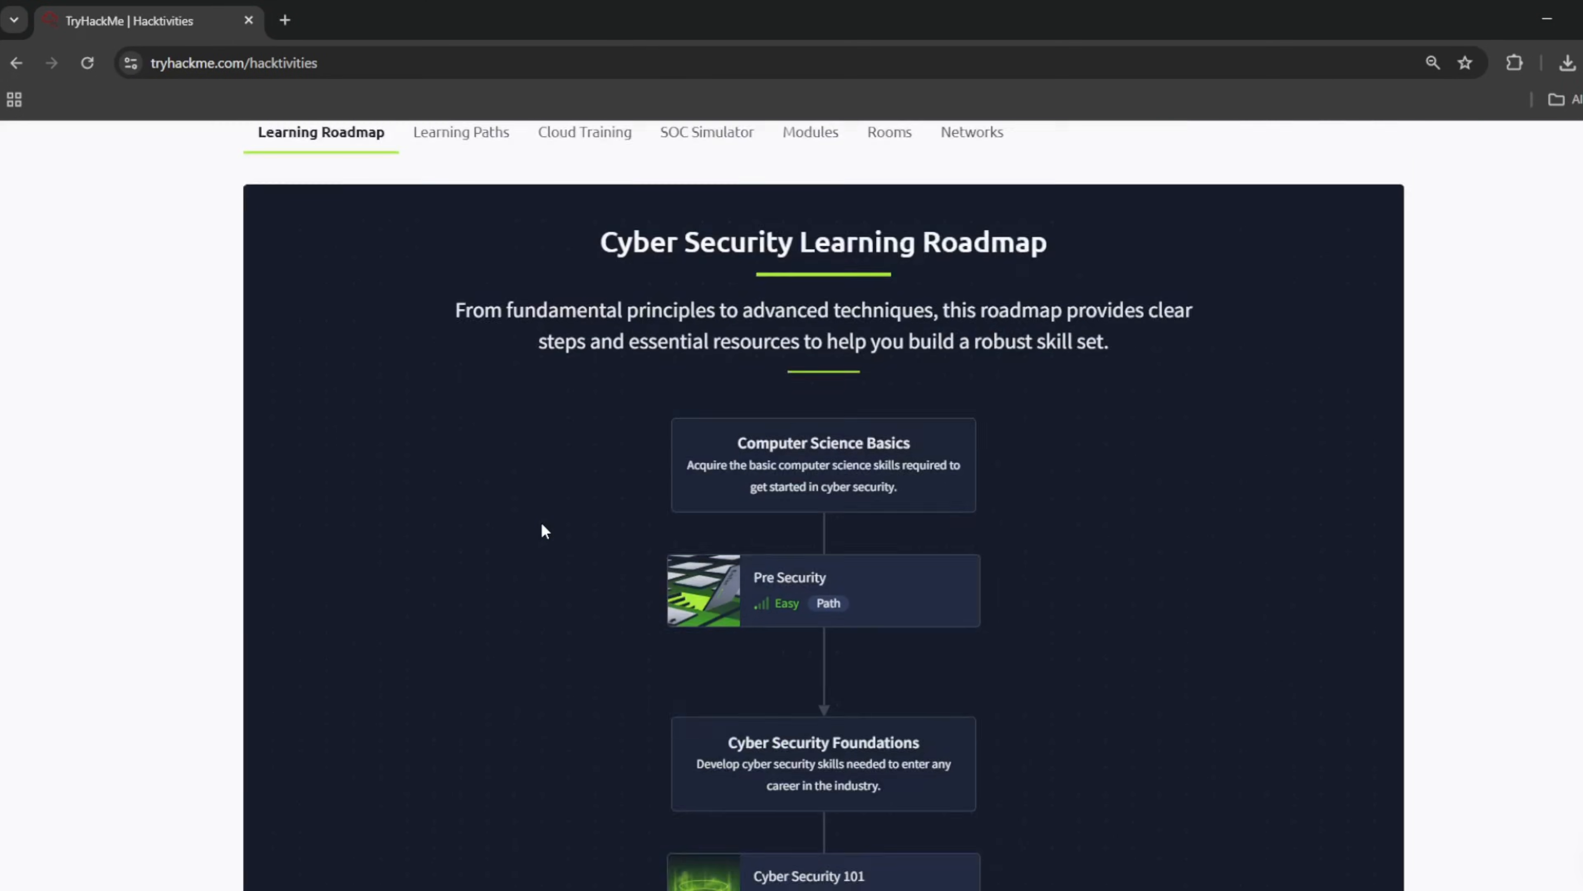
scroll("down", 3)
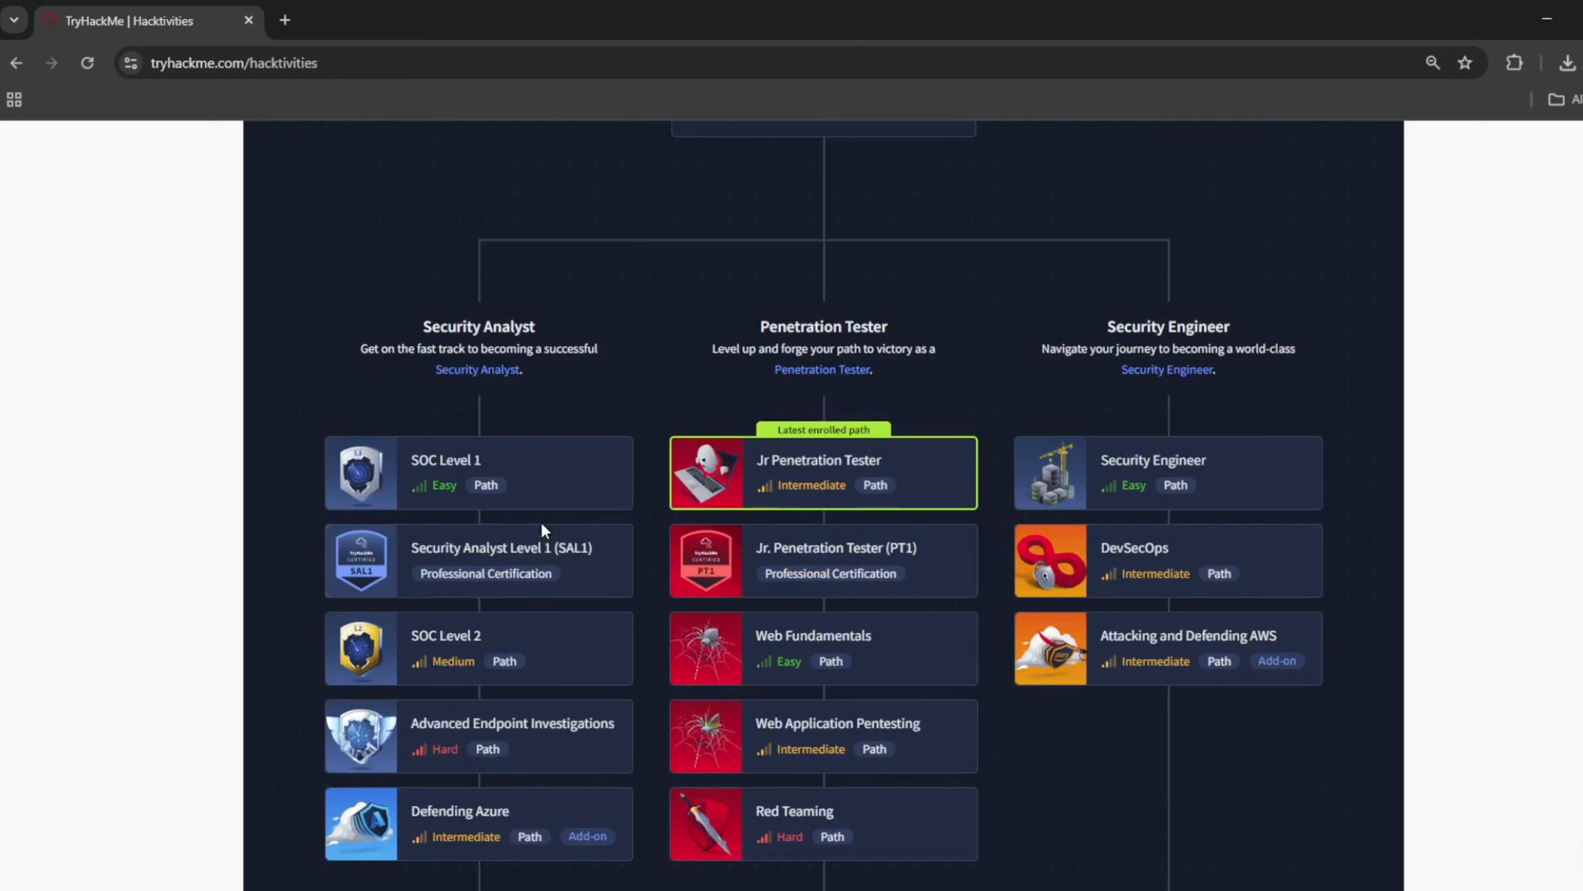
left_click(435, 375)
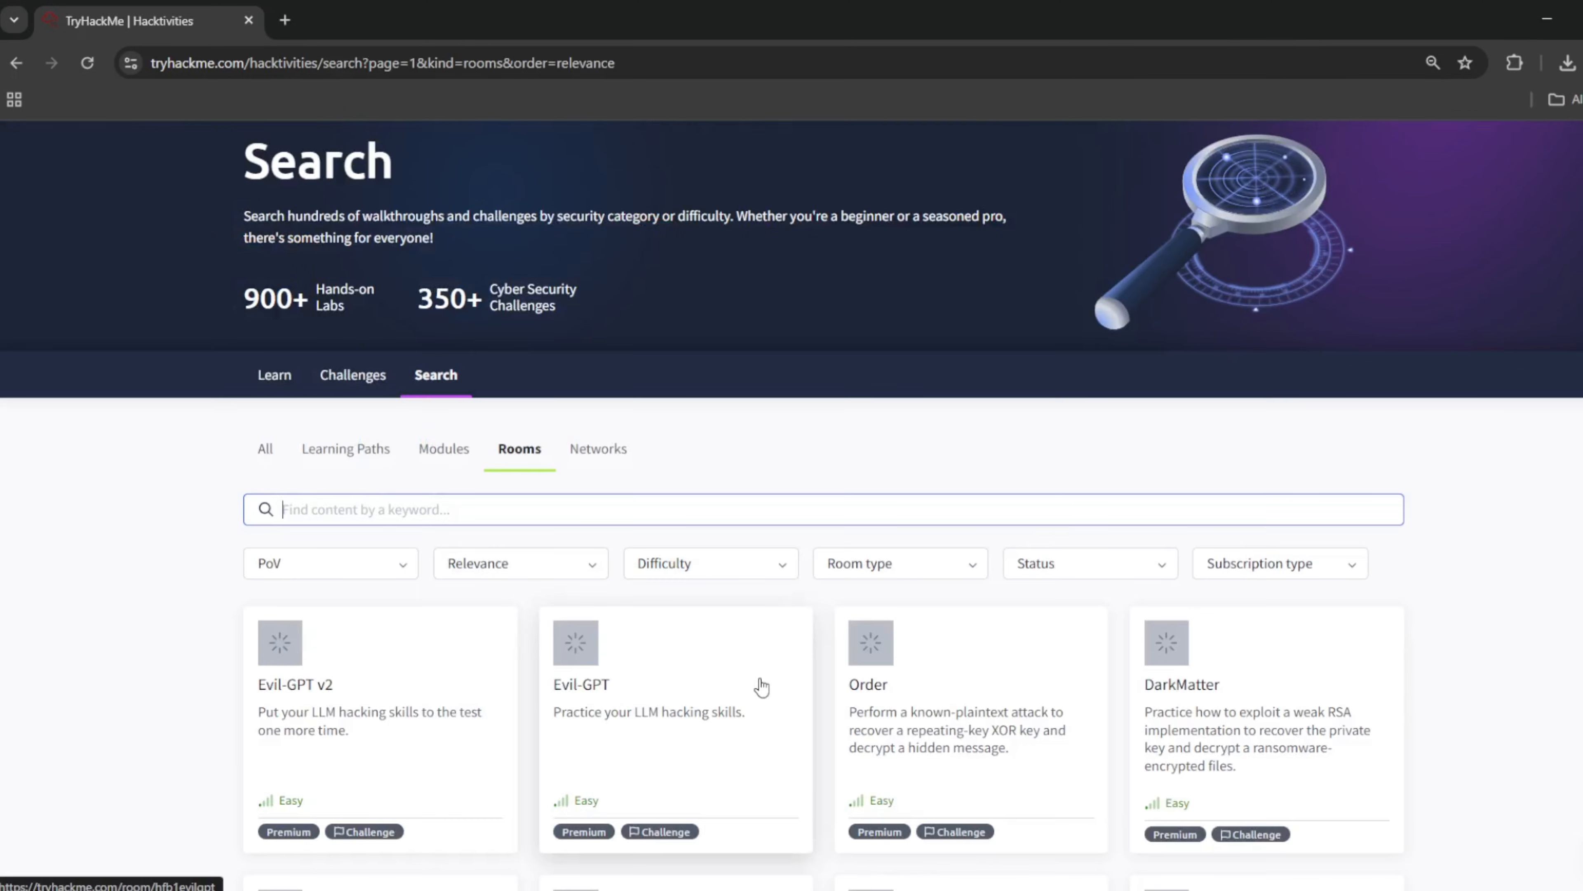
- Page through the Rooms results up to the seventh page of the catalogue
scroll("down", 3)
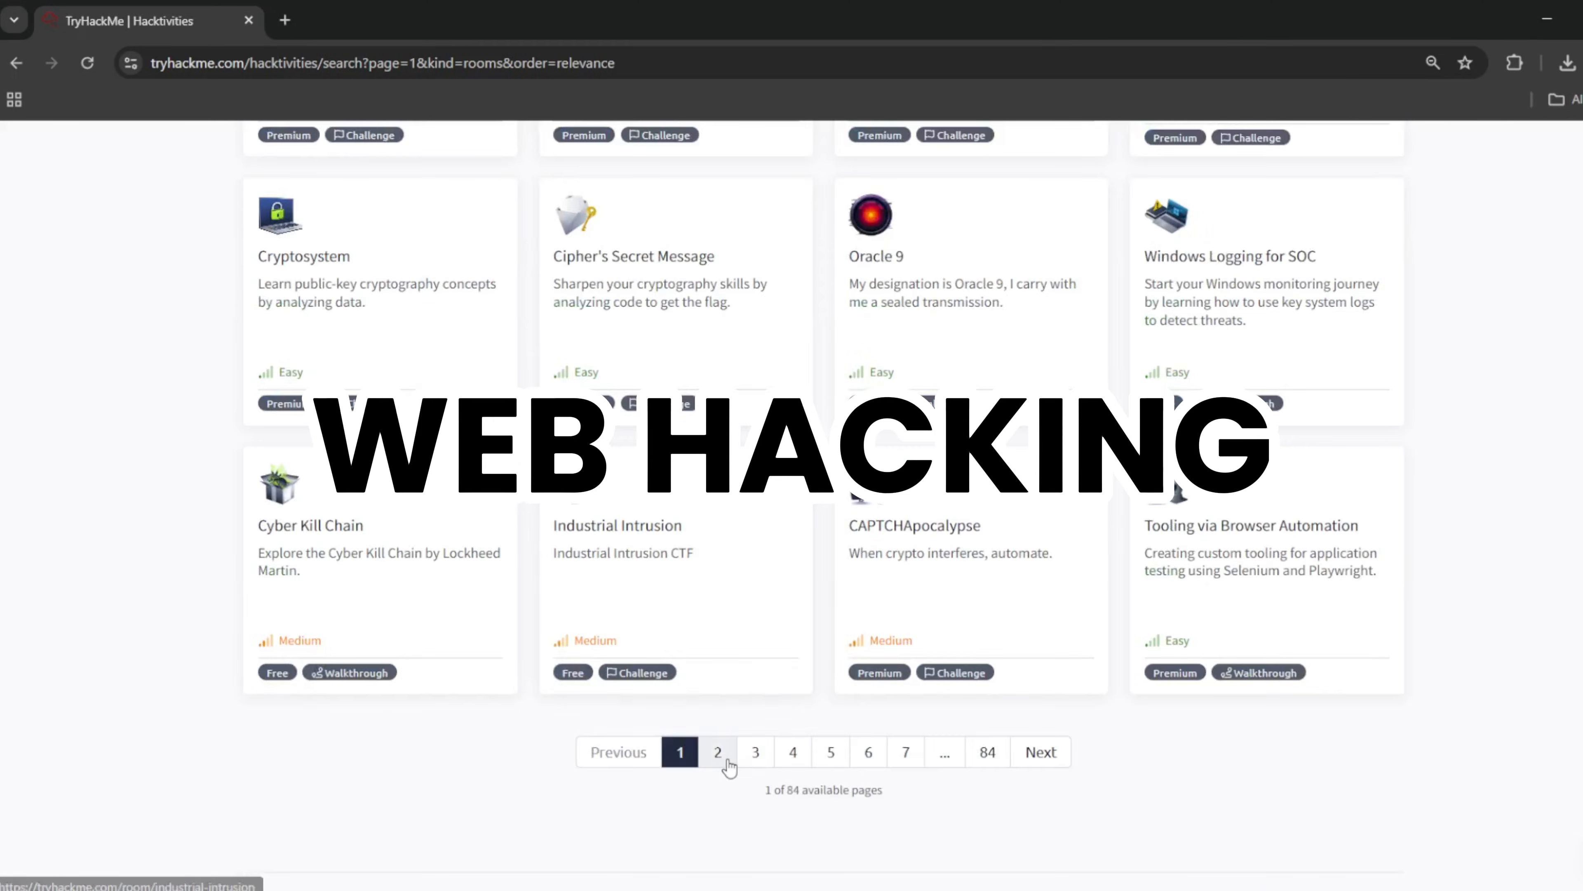
left_click(719, 752)
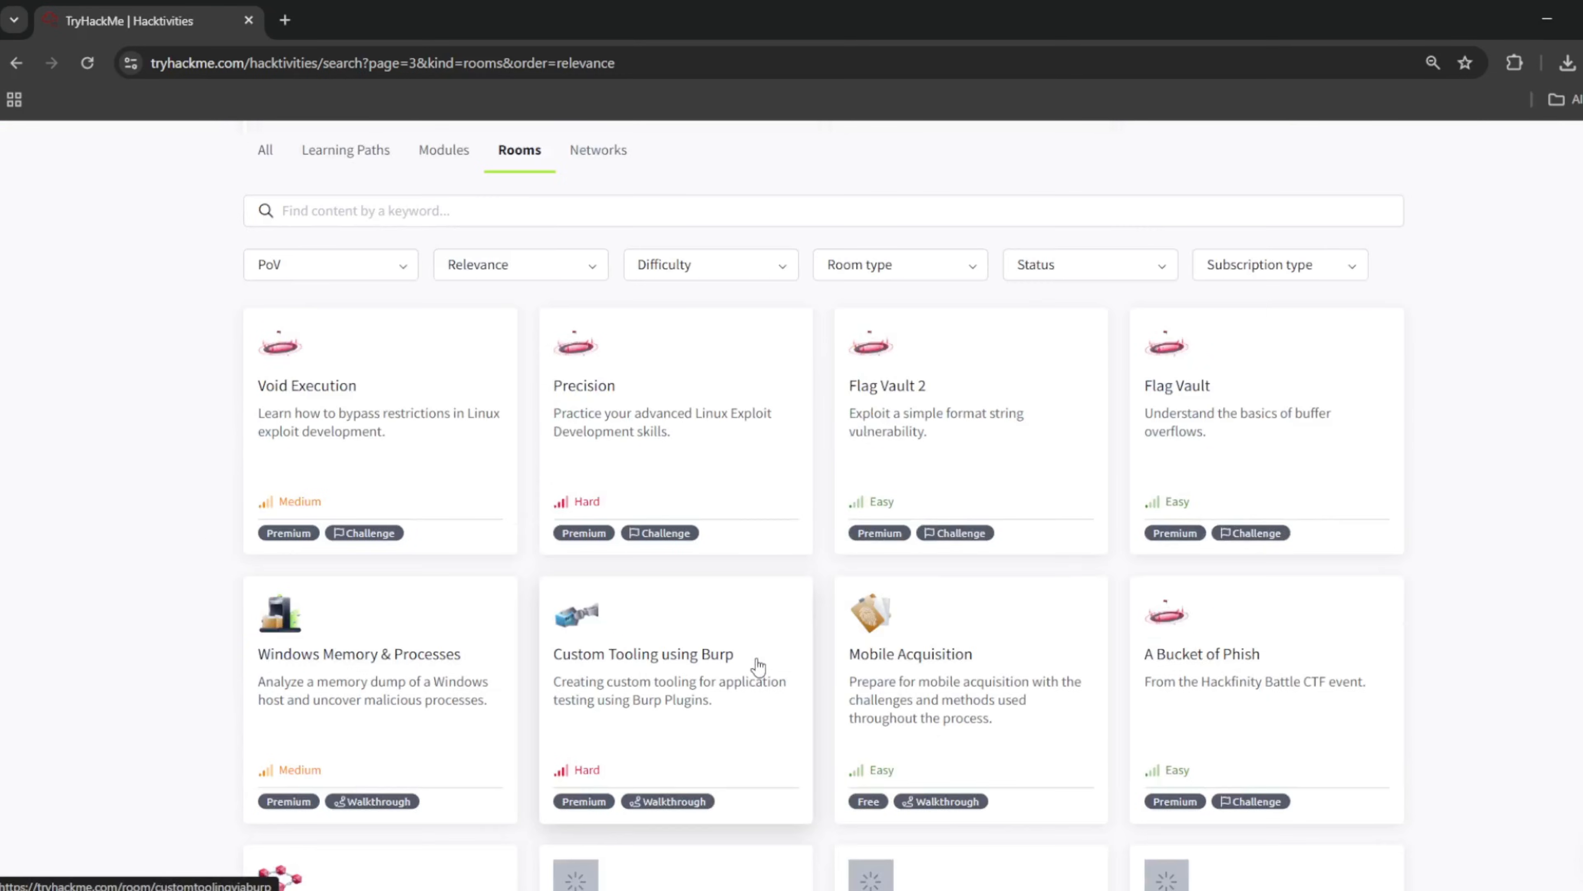
left_click(830, 851)
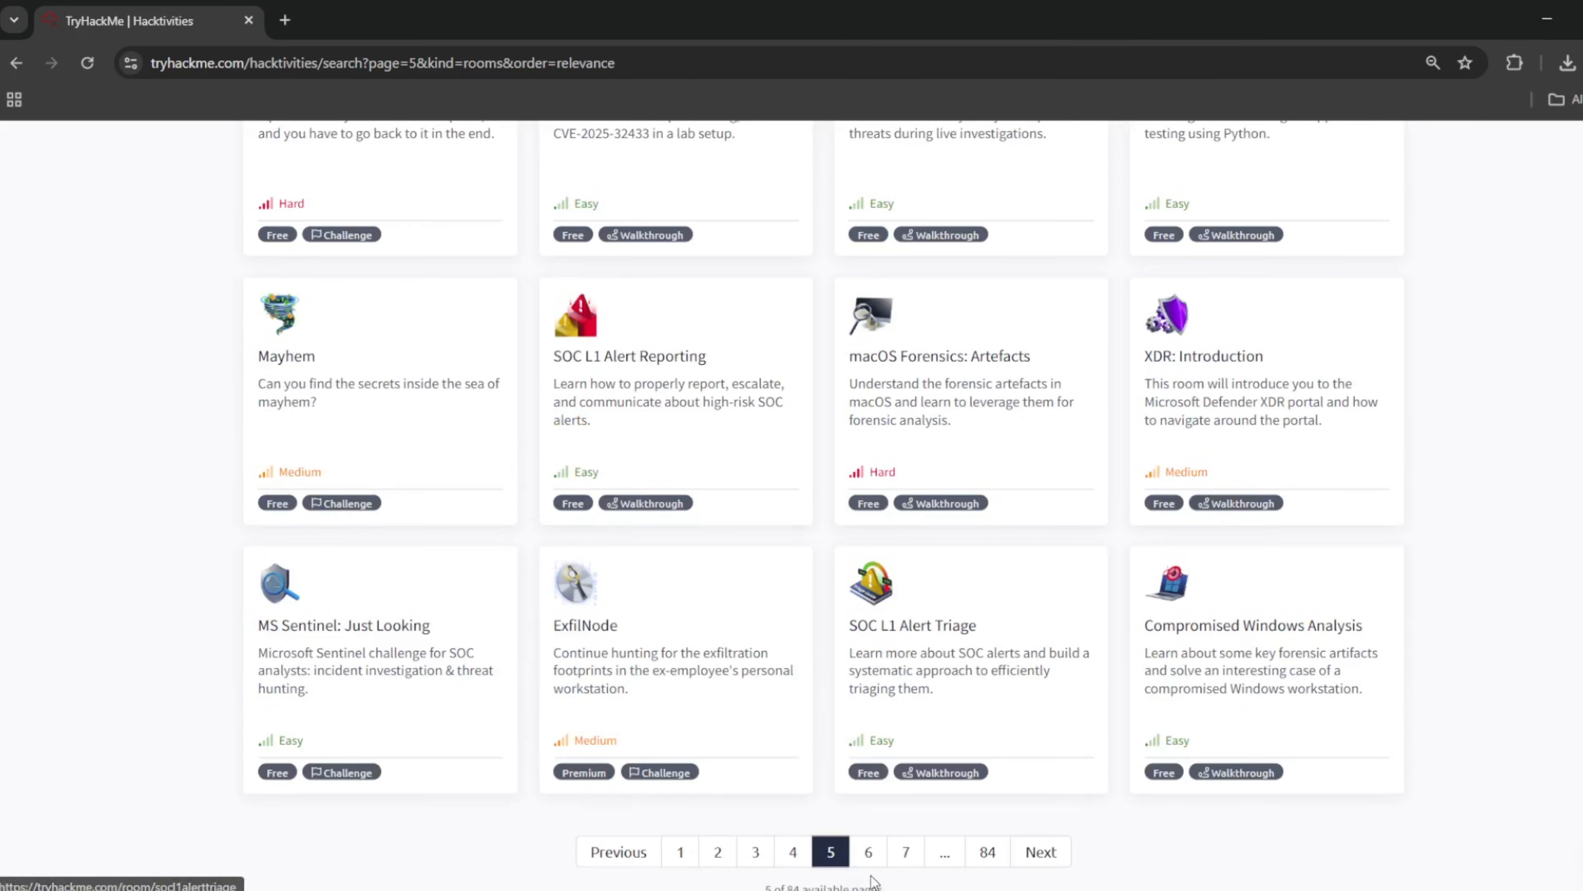
left_click(867, 851)
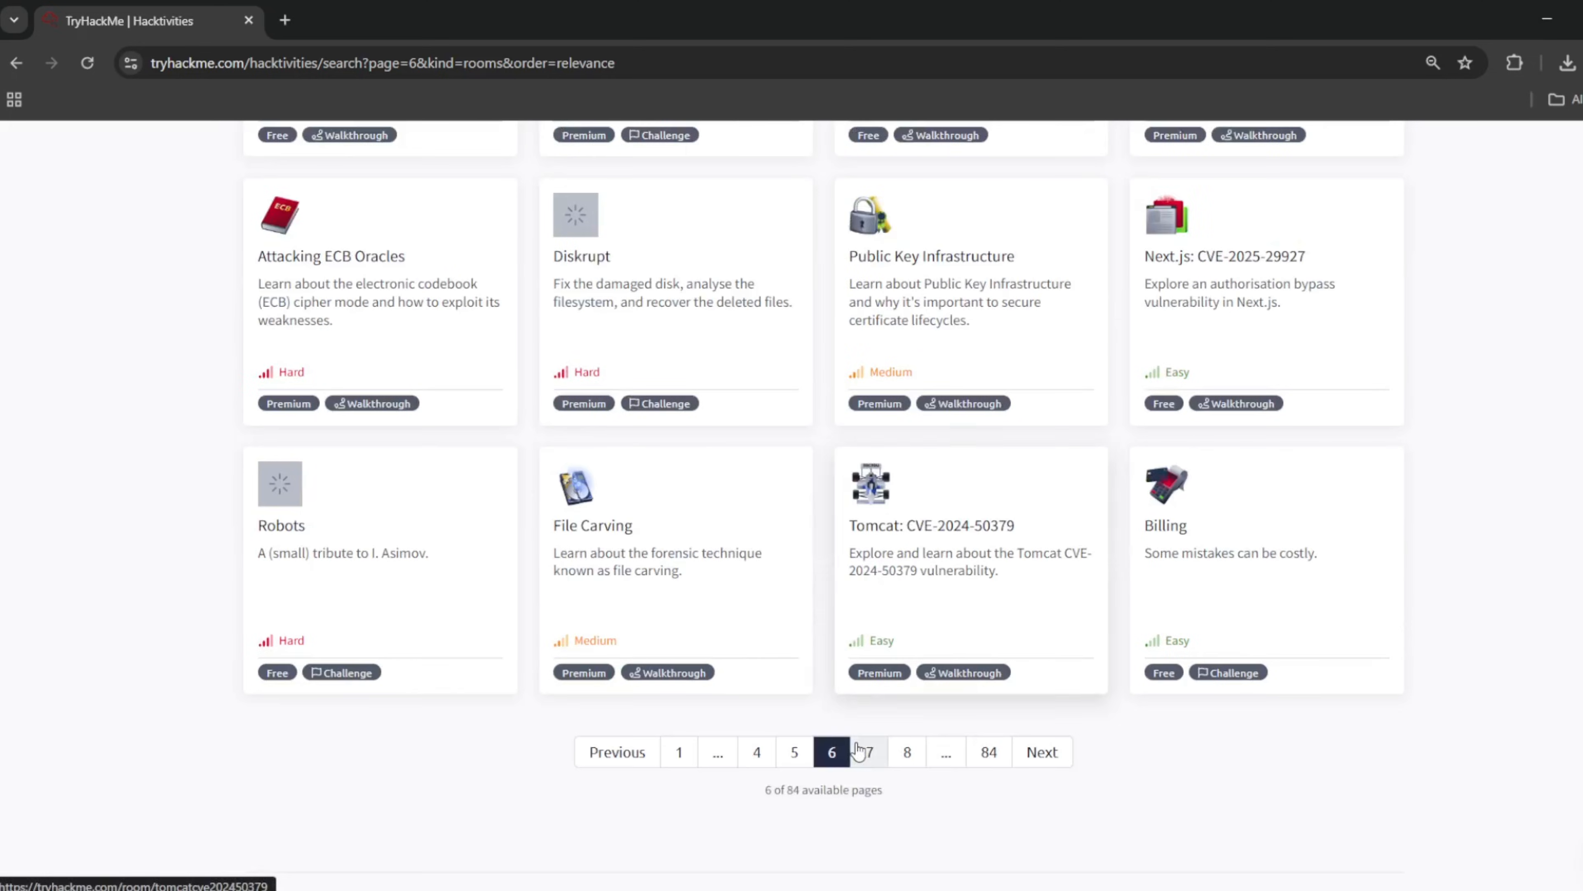
left_click(866, 751)
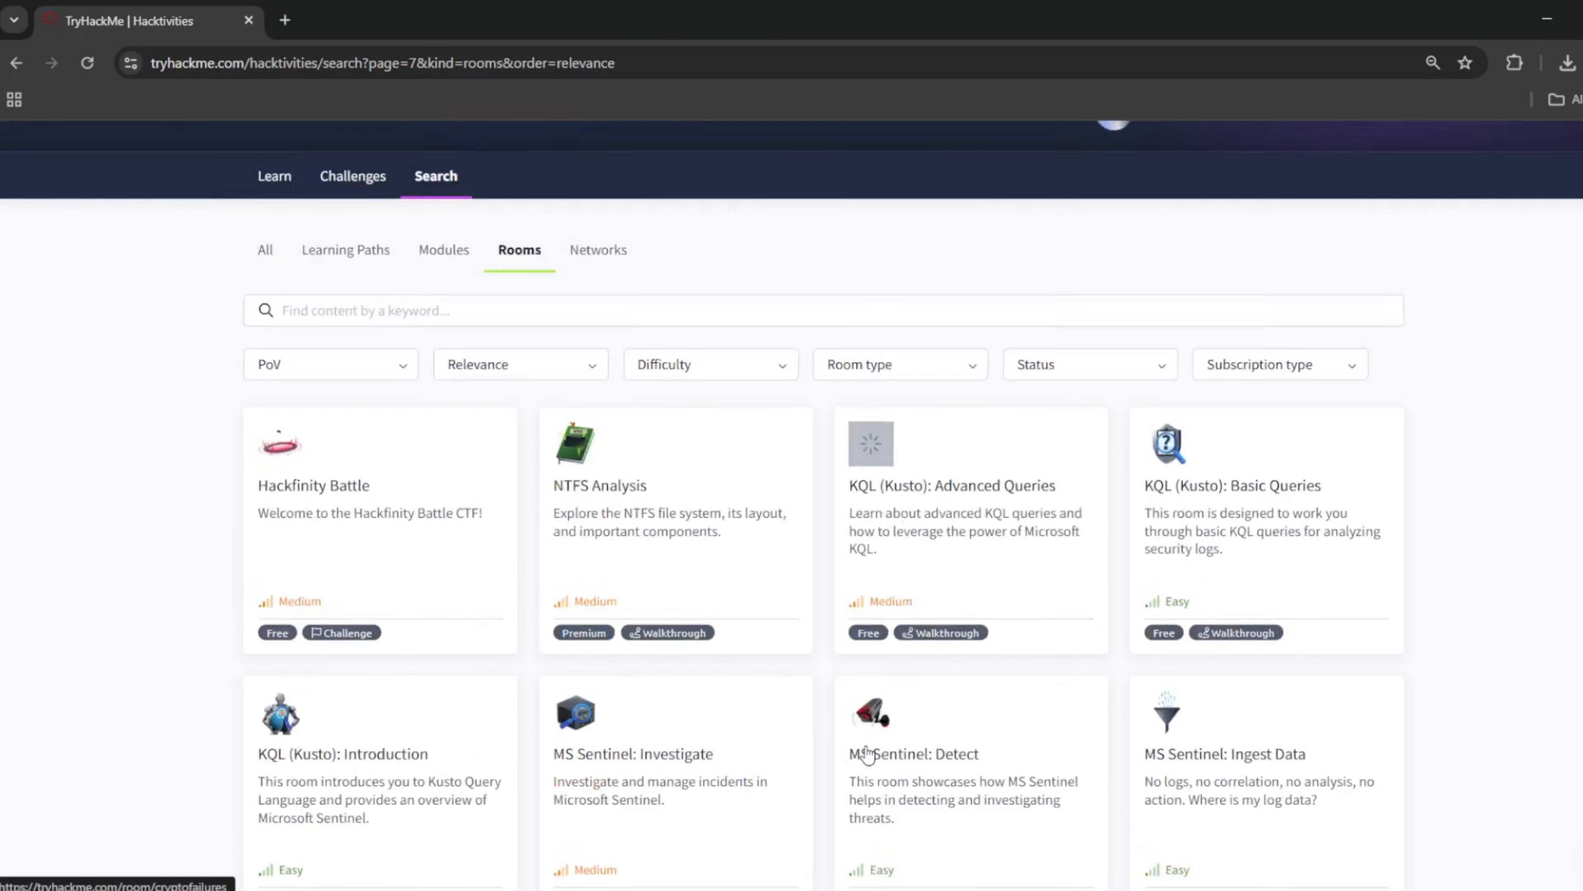
- Move to the featured Challenges collection and on to the top-50 Leaderboards wall of fame
scroll("up", 3)
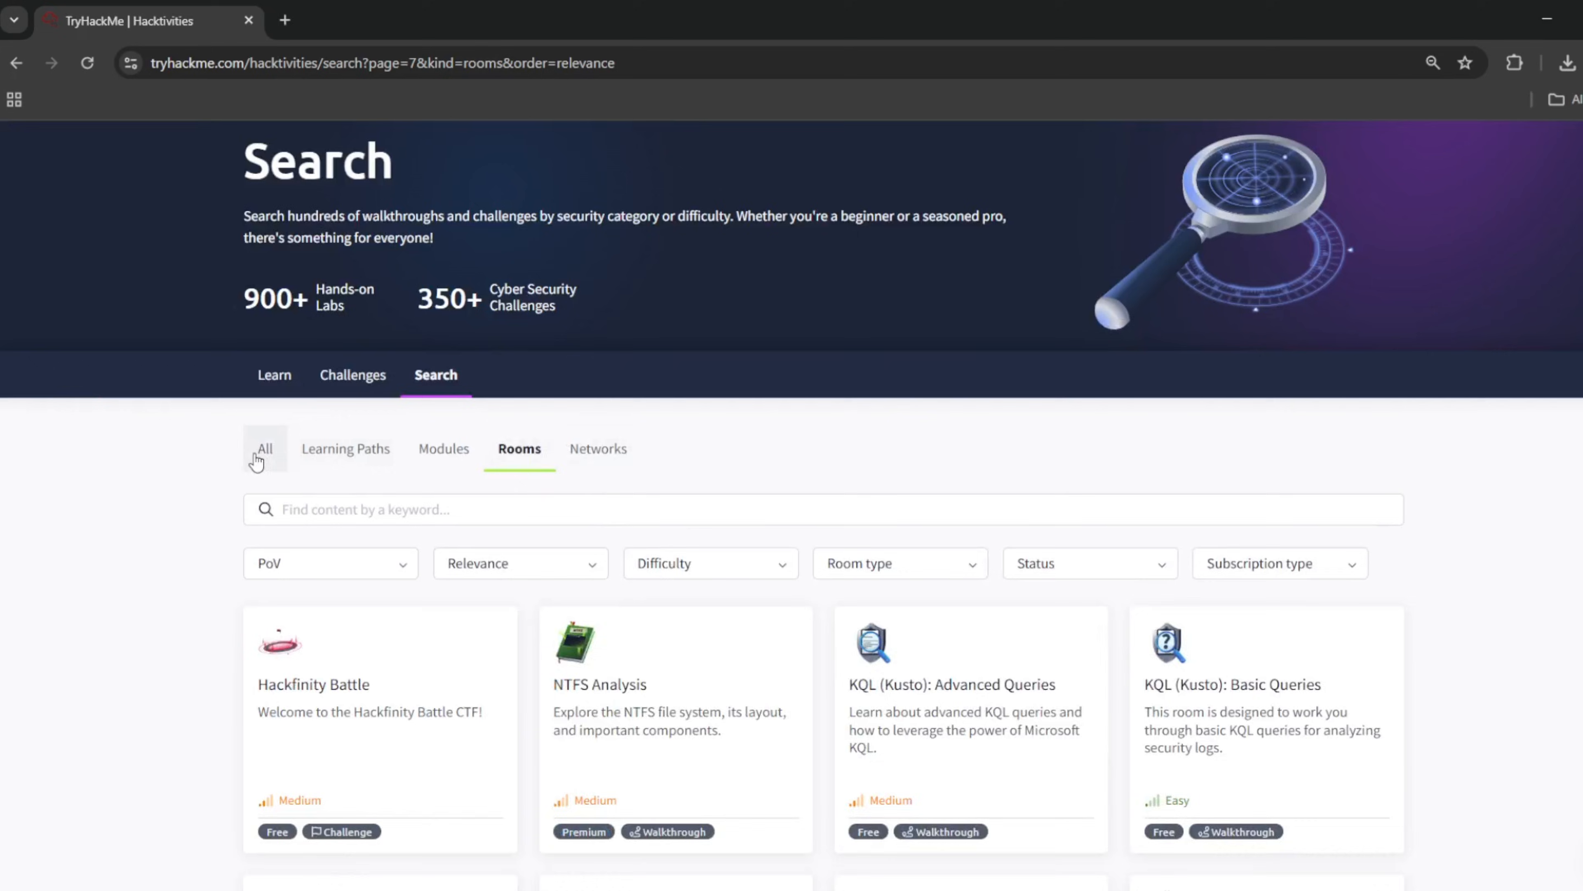
left_click(352, 375)
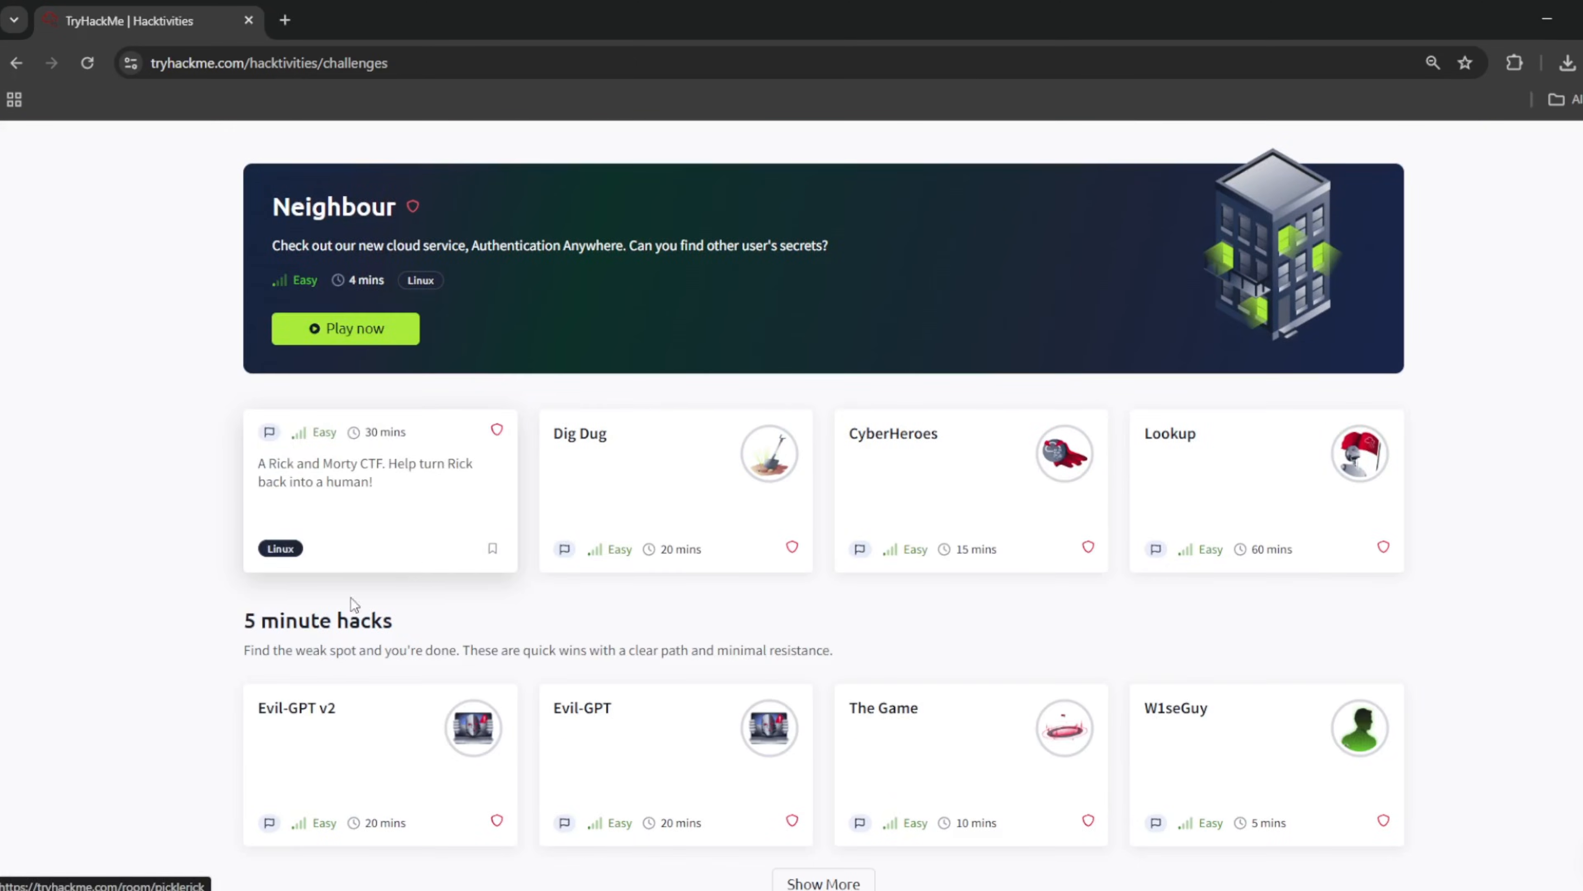
scroll("down", 3)
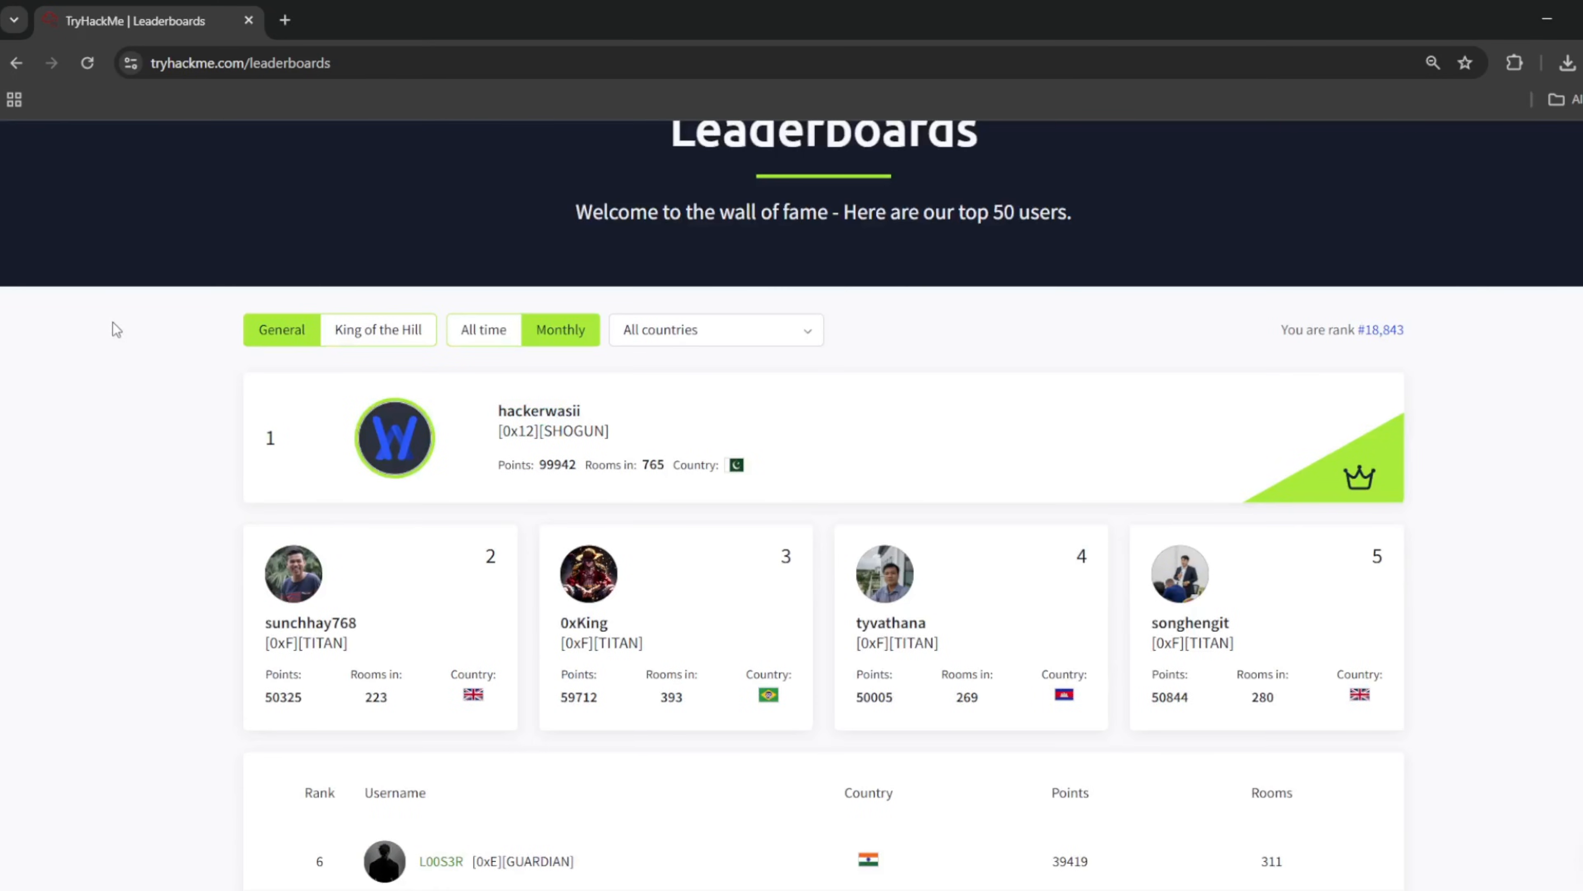
scroll("down", 3)
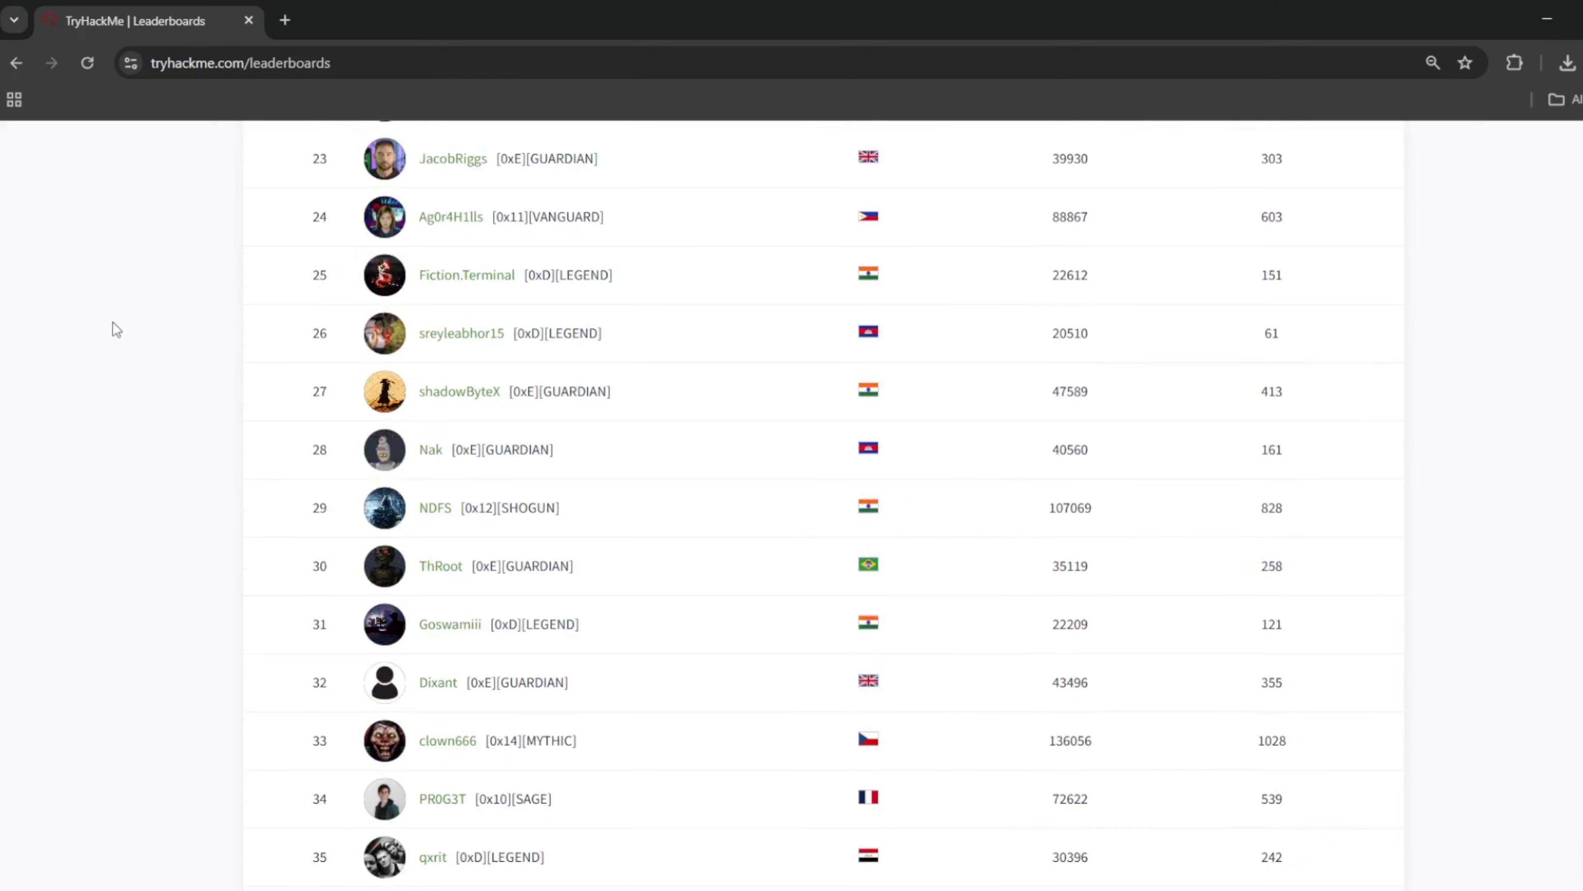
scroll("up", 3)
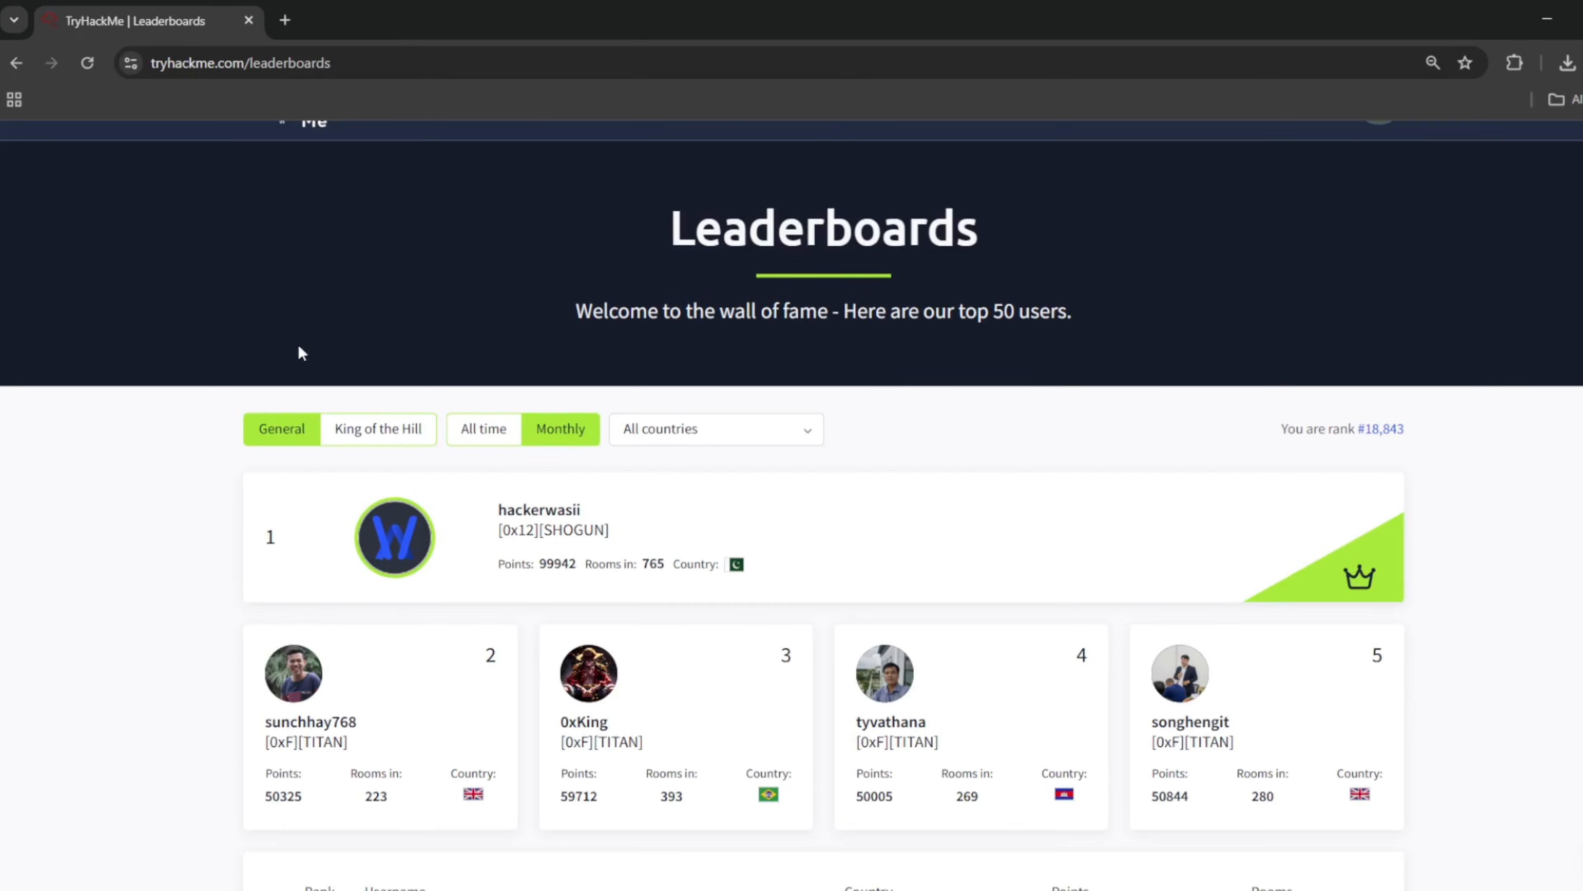